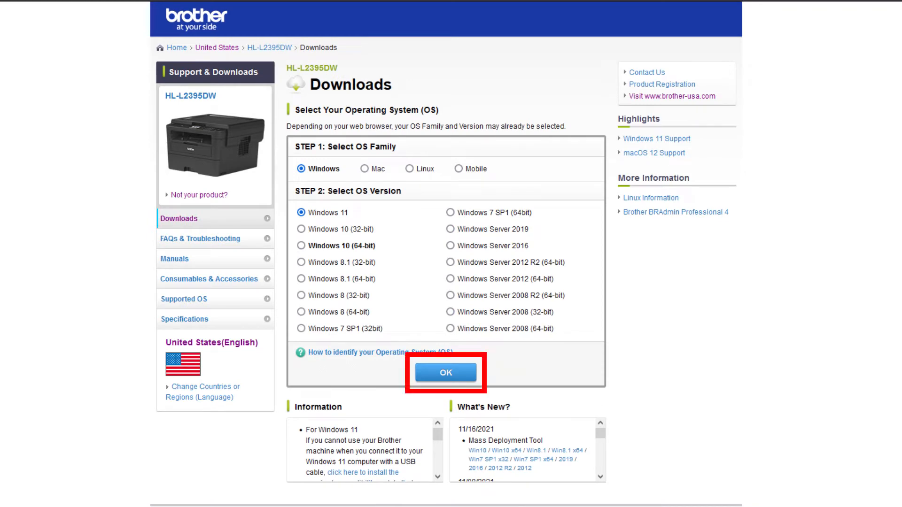
# Step: Confirm Windows as the OS and launch the freshly installed Brother iPrint&Scan
pyautogui.click(445, 373)
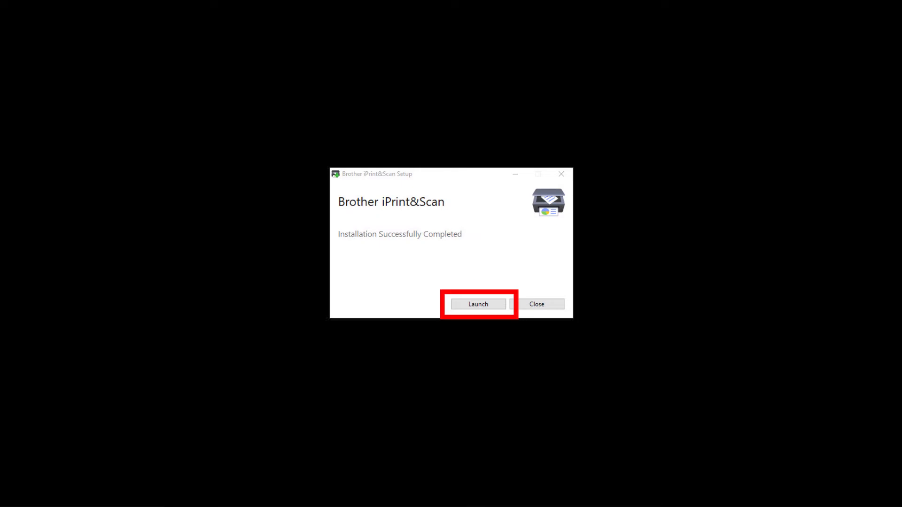
pyautogui.click(477, 303)
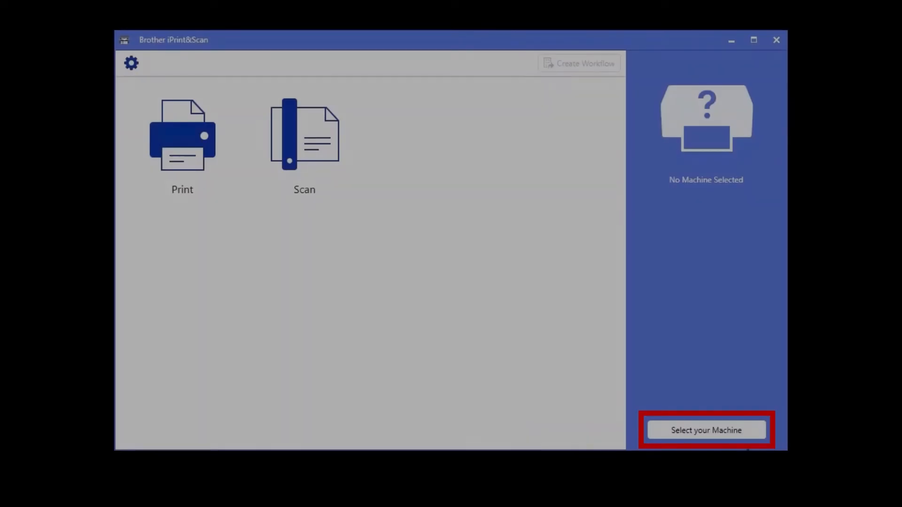
# Step: Select the network HL-L2395DW at 192.168.2.150 as the machine and confirm it
pyautogui.click(706, 431)
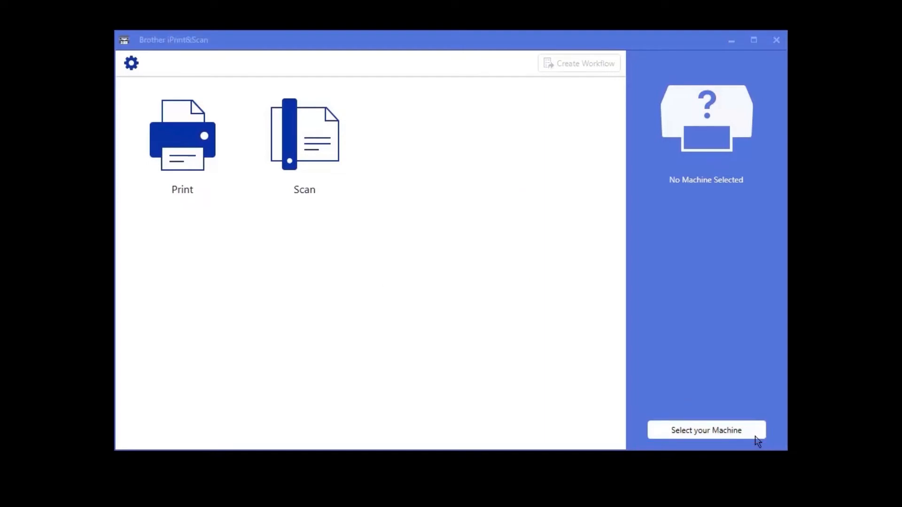
pyautogui.click(705, 430)
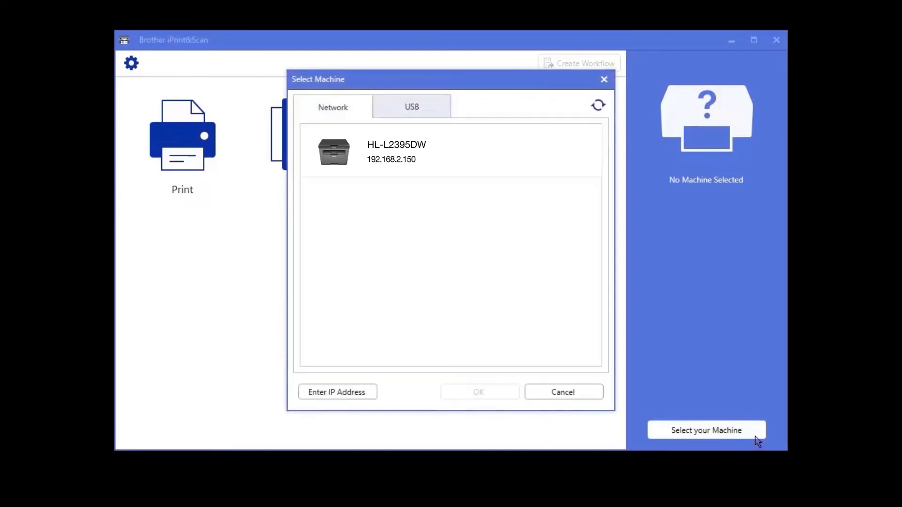
pyautogui.click(450, 150)
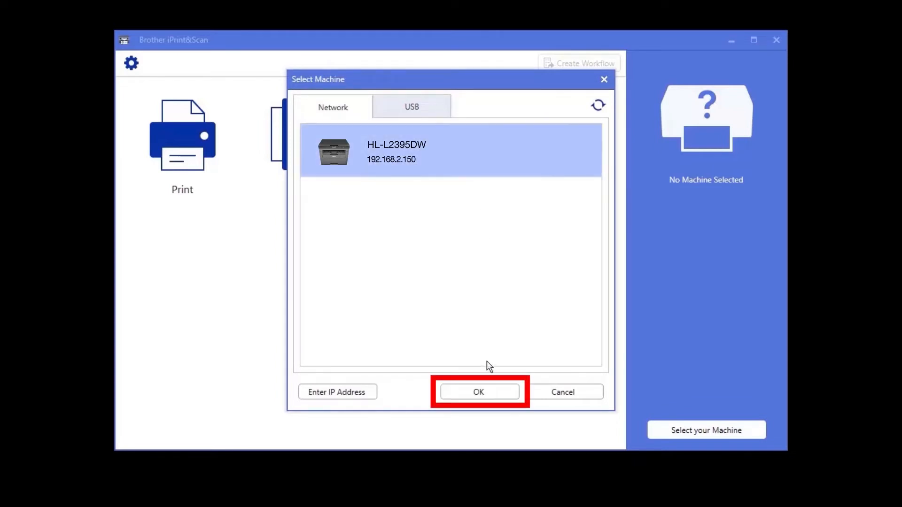
pyautogui.click(479, 392)
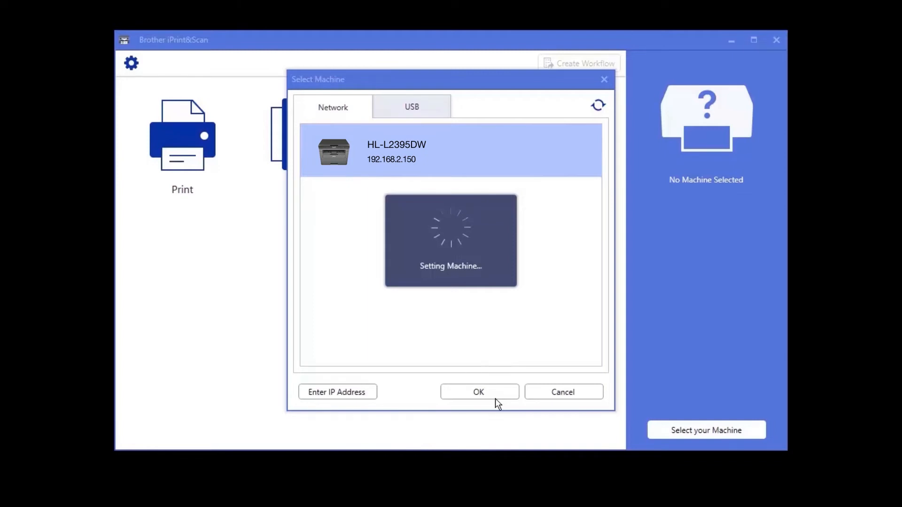
# Step: Acknowledge the Selected Machine summary so HL-L2395DW shows as Ready
pyautogui.click(479, 392)
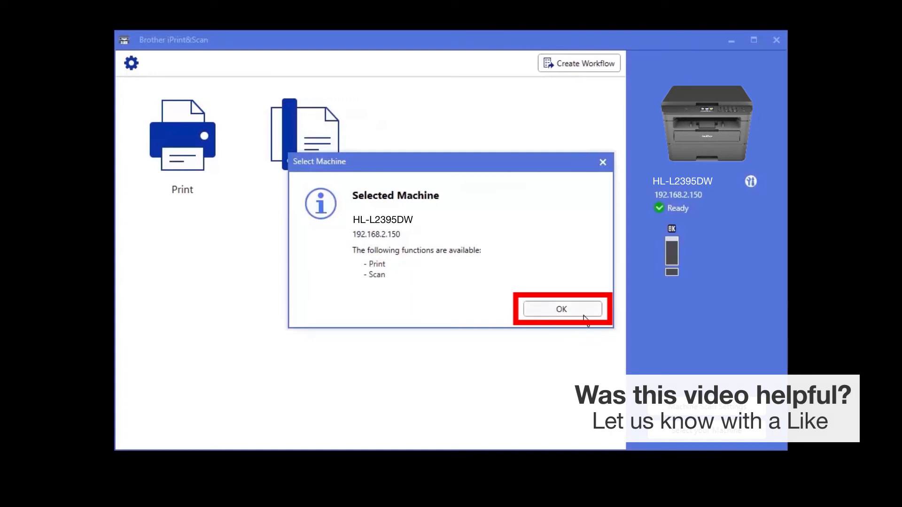
pyautogui.click(562, 309)
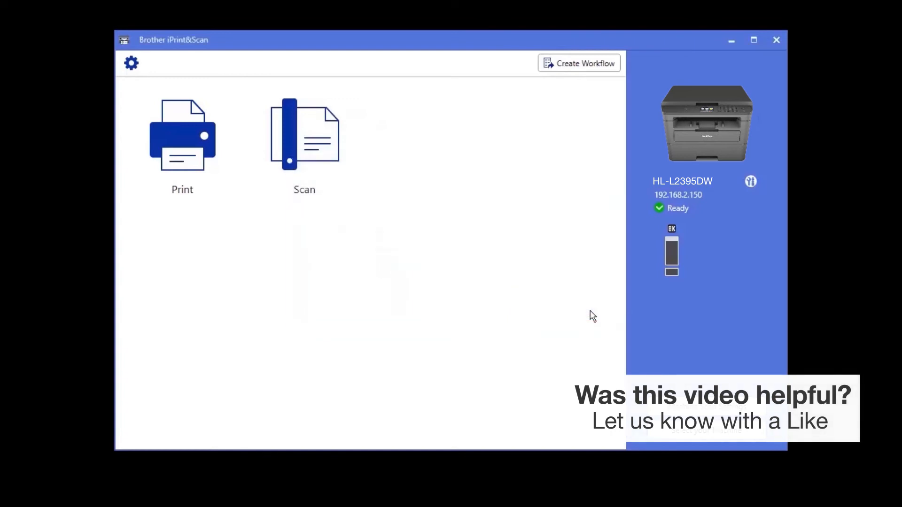